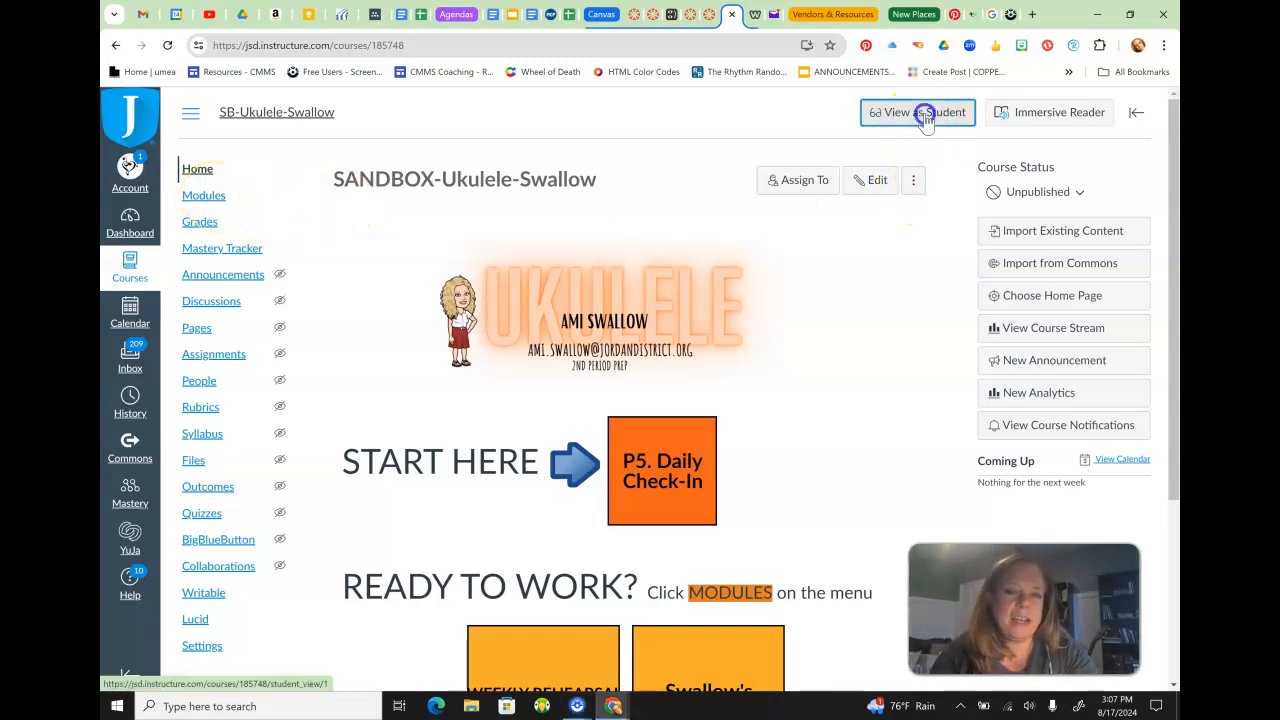
Switch the SANDBOX-Ukulele-Swallow course to Student View and go to its Modules page
{"action": "left_click", "coordinate": [916, 112]}
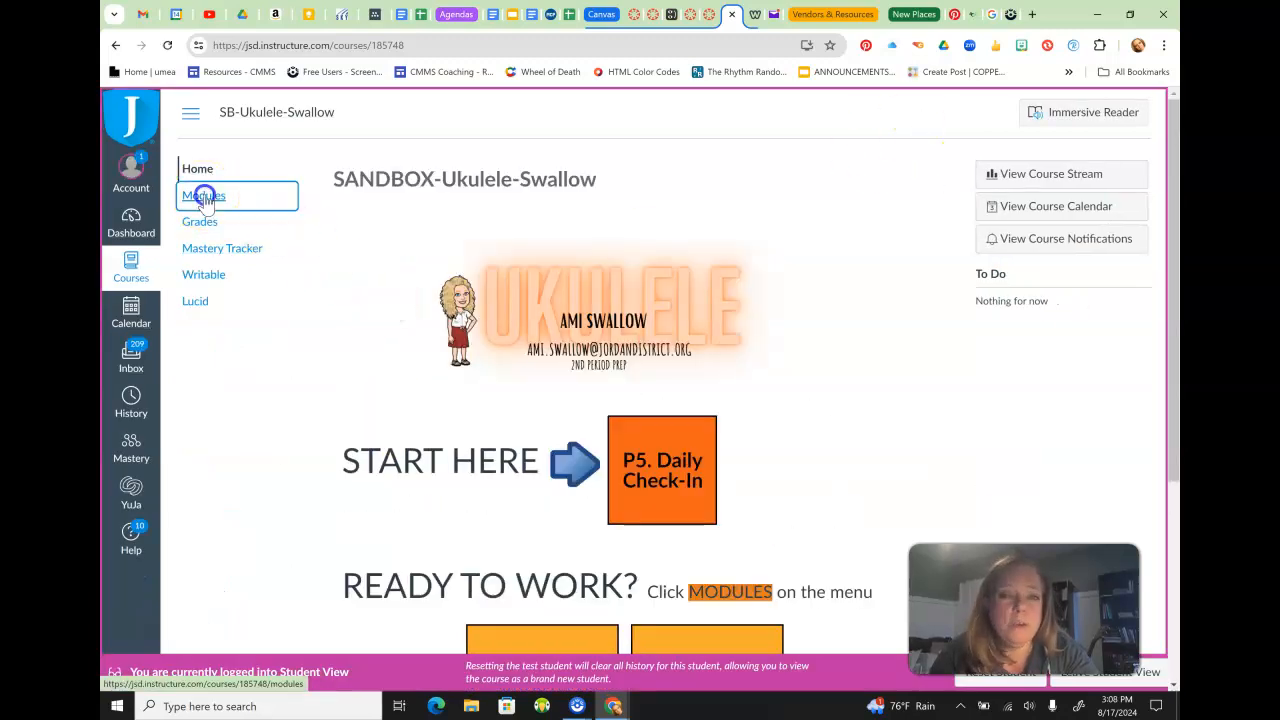
{"action": "left_click", "coordinate": [203, 195]}
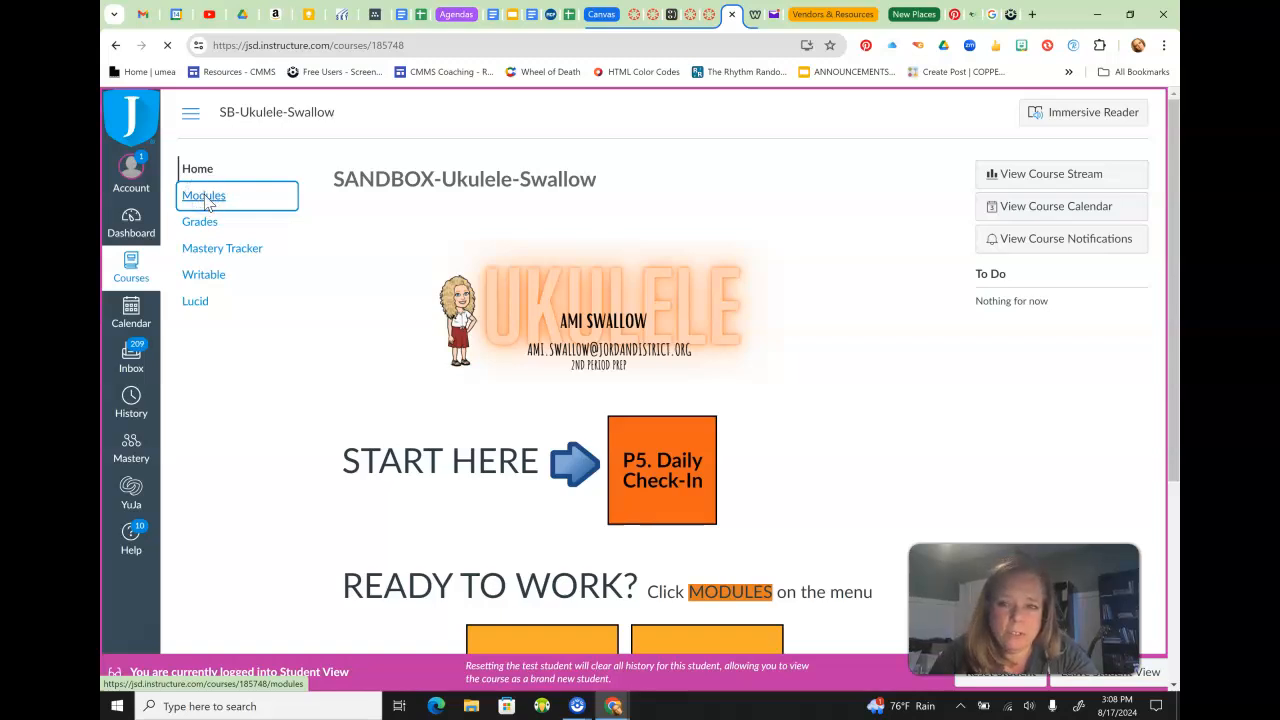
Review the Unit 0 lessons and mastery checks, with Unit 1 locked behind prerequisites
{"action": "left_click", "coordinate": [204, 195]}
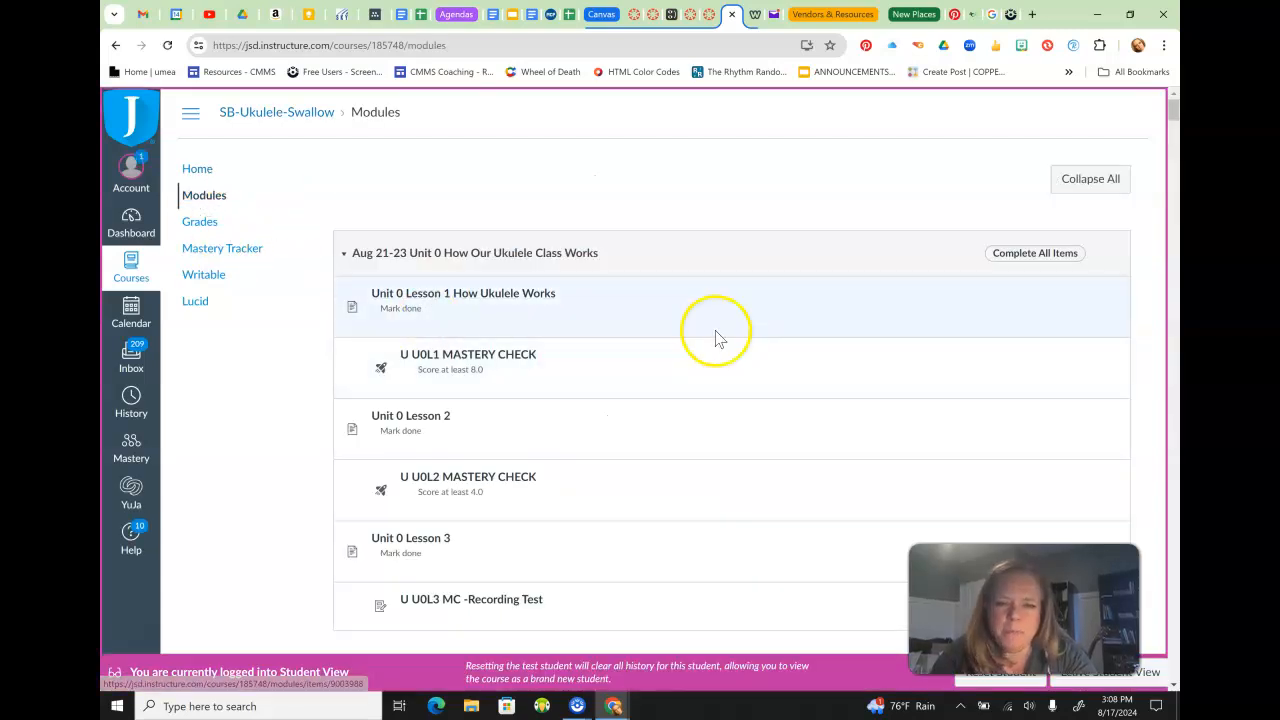
{"action": "scroll", "scroll_direction": "down", "scroll_amount": 3}
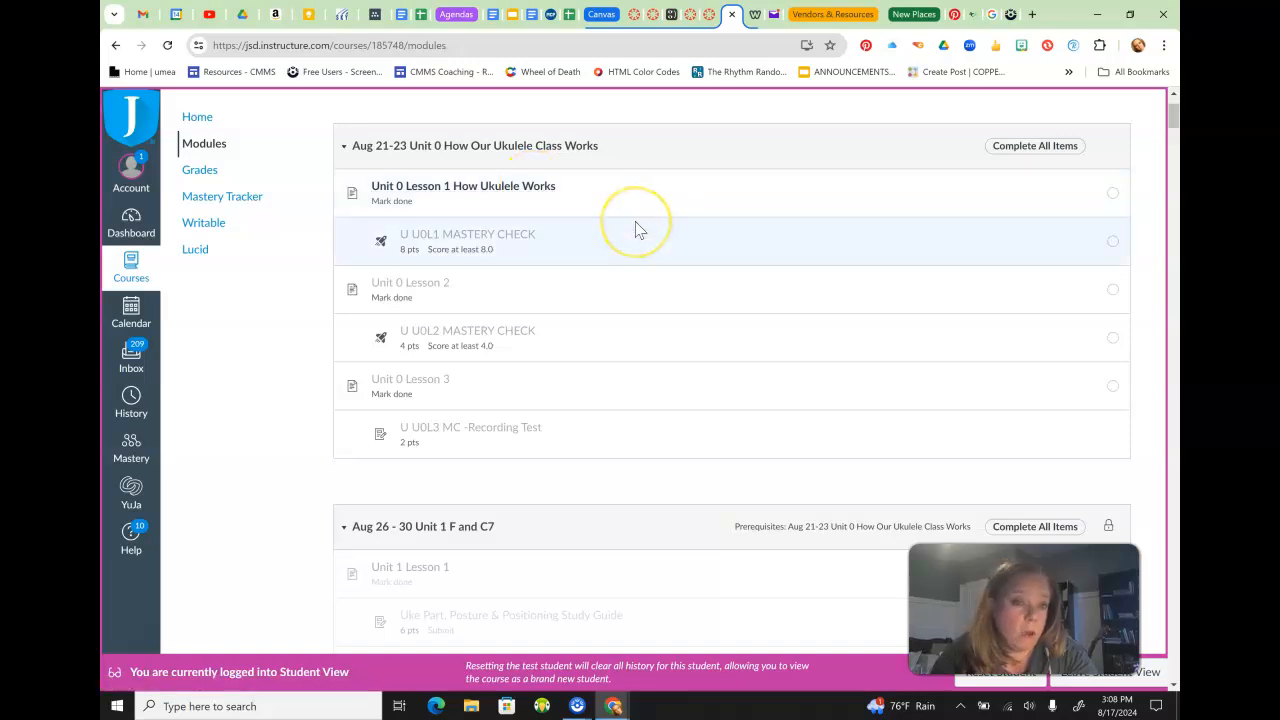
{"action": "mouse_move", "coordinate": [443, 240]}
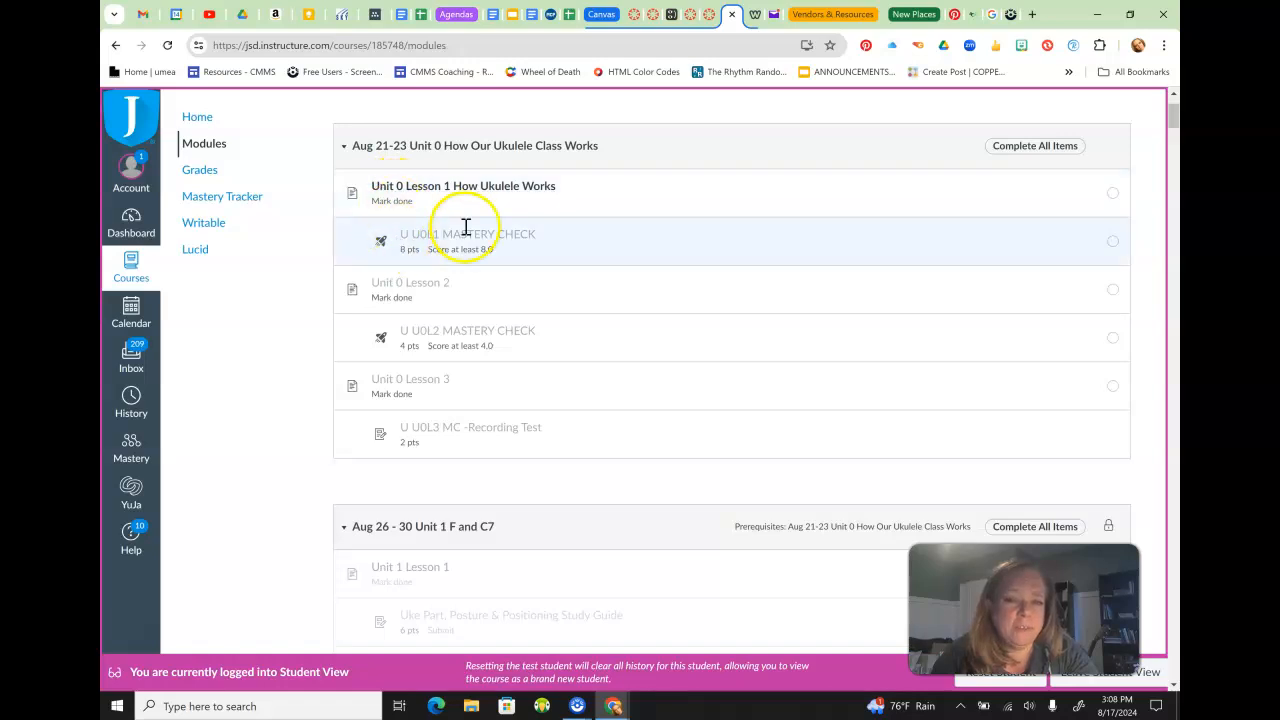
{"action": "mouse_move", "coordinate": [550, 192]}
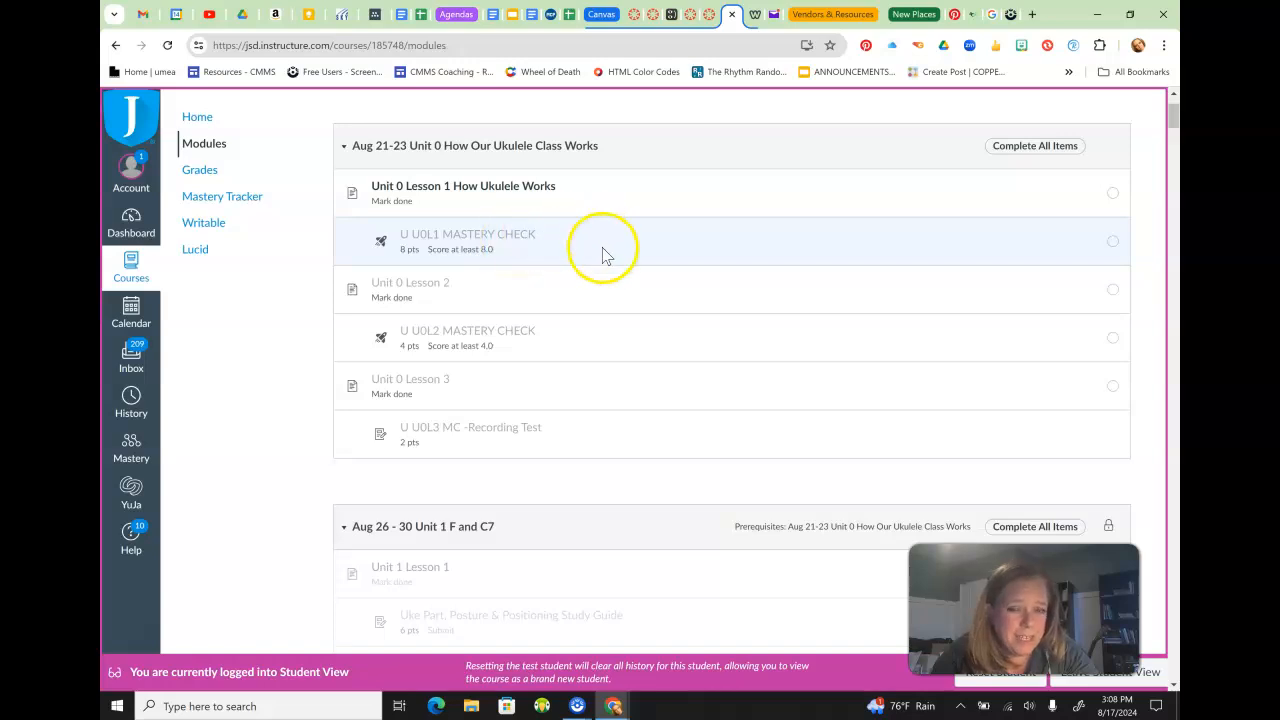
{"action": "mouse_move", "coordinate": [565, 289]}
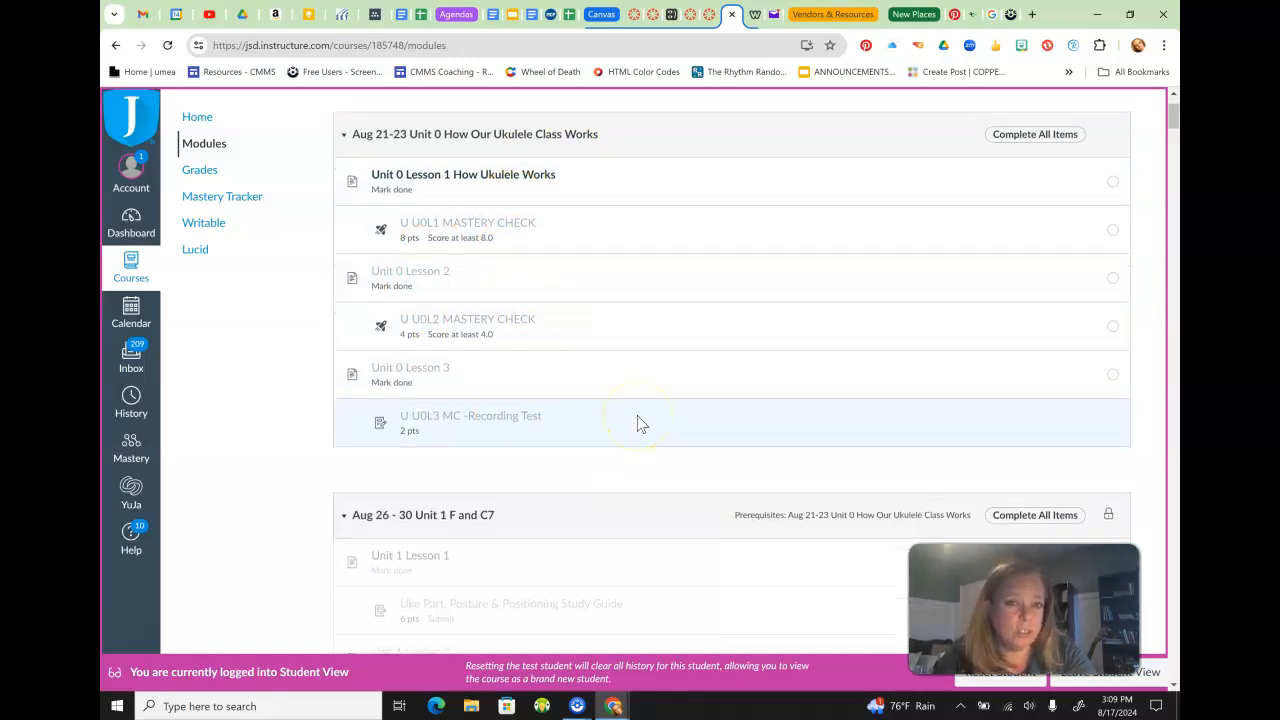
{"action": "scroll", "scroll_direction": "down", "scroll_amount": 3}
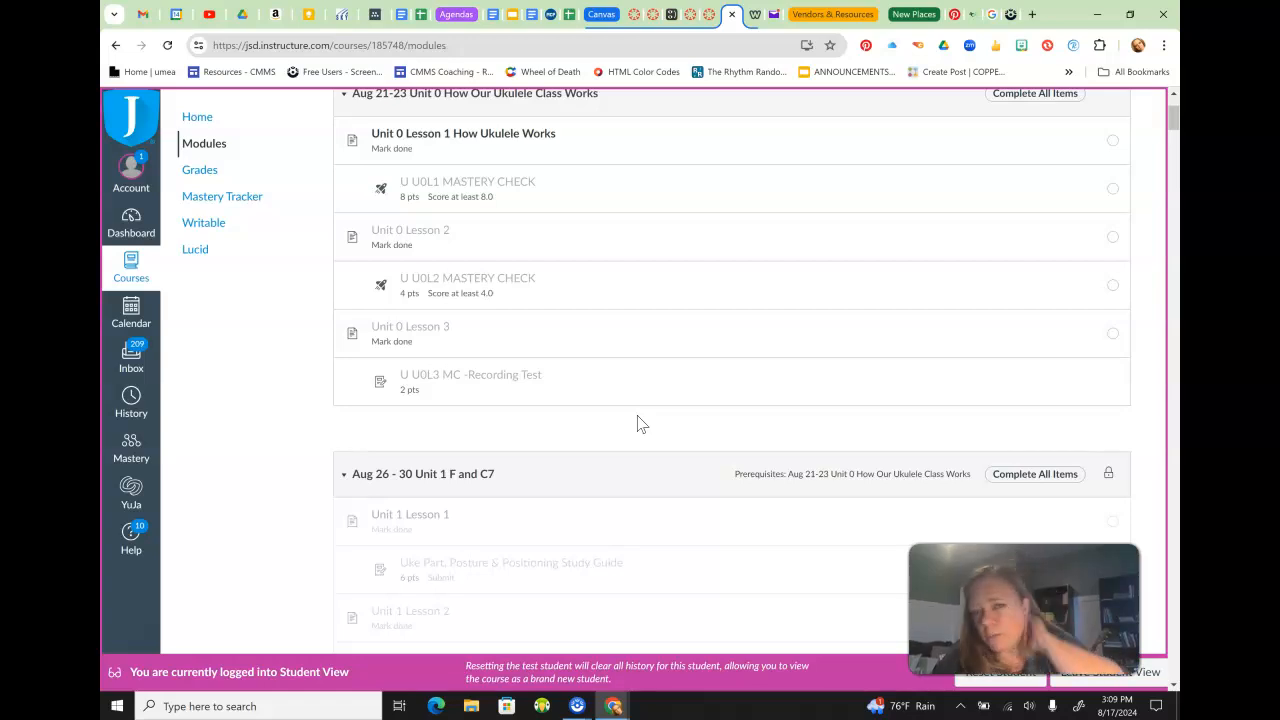
{"action": "scroll", "scroll_direction": "down", "scroll_amount": 3}
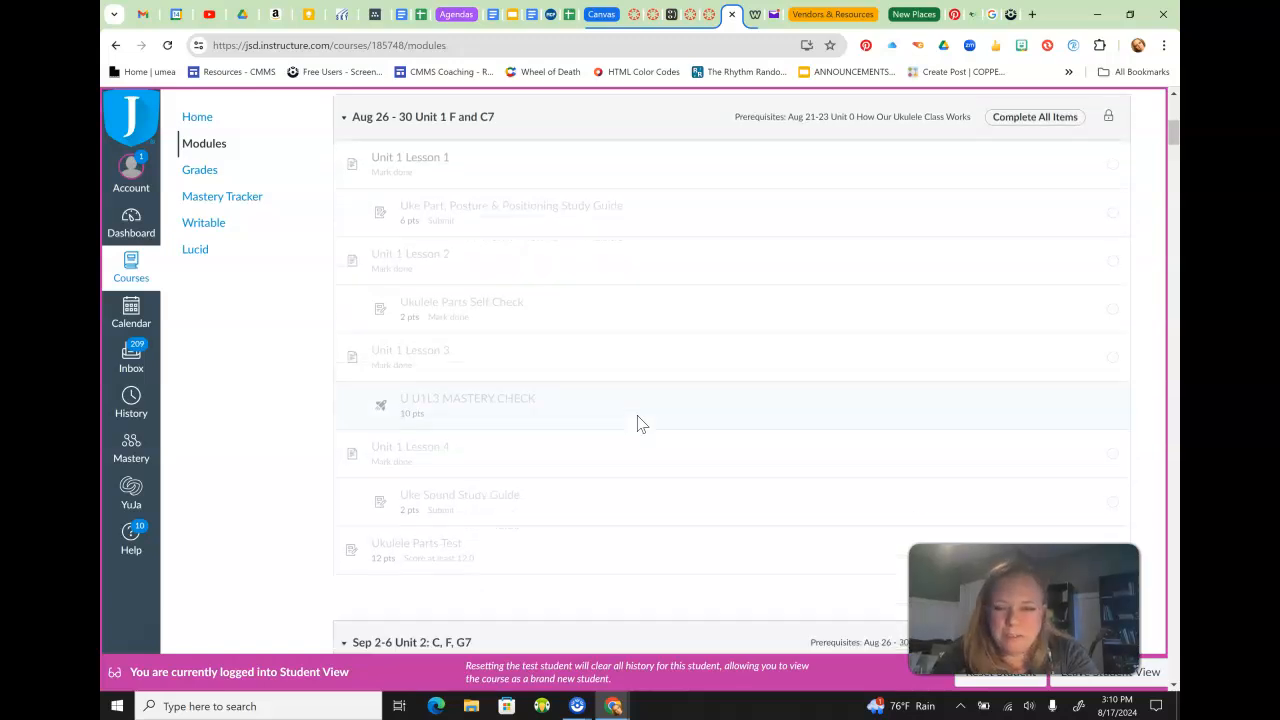
{"action": "scroll", "scroll_direction": "down", "scroll_amount": 3}
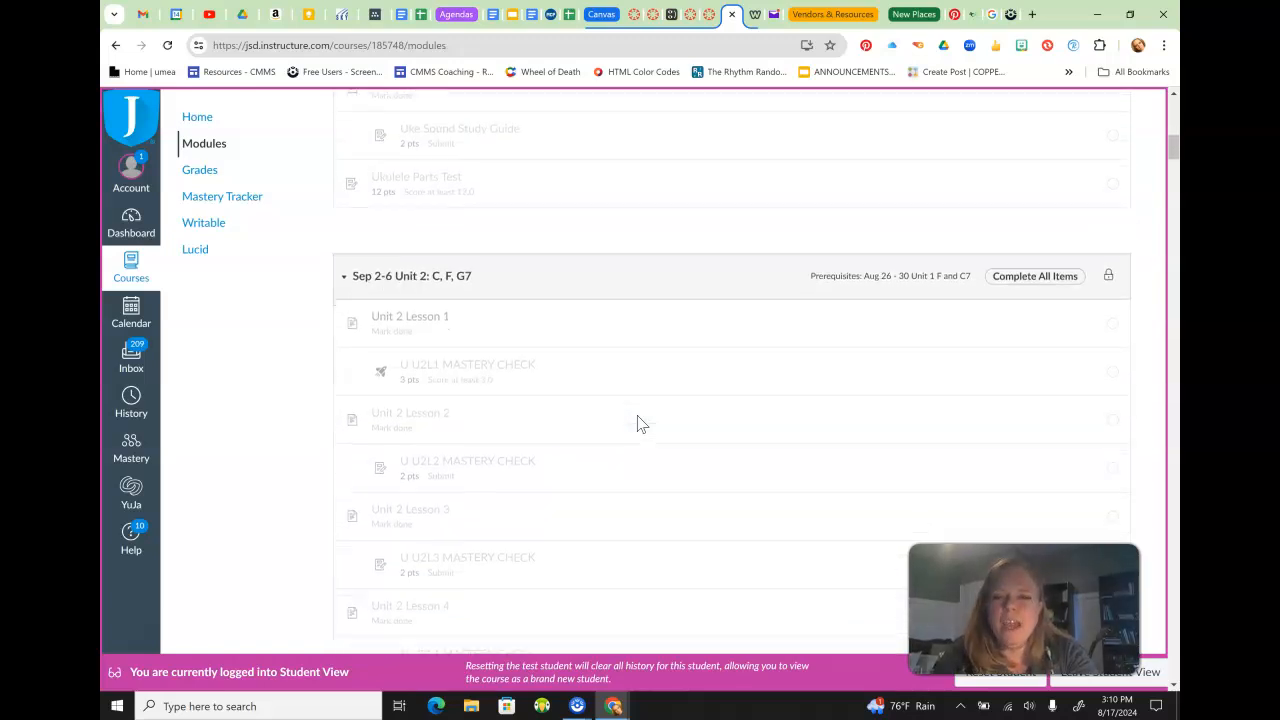
{"action": "scroll", "scroll_direction": "down", "scroll_amount": 3}
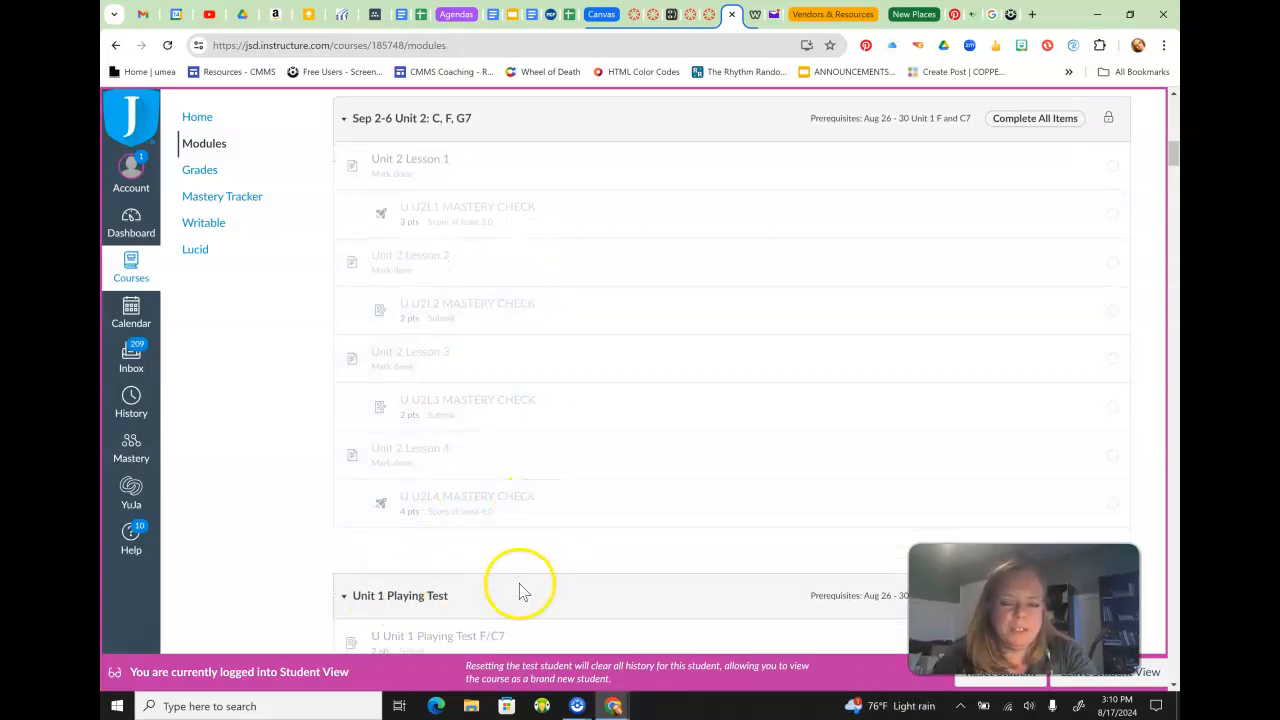
{"action": "mouse_move", "coordinate": [480, 598]}
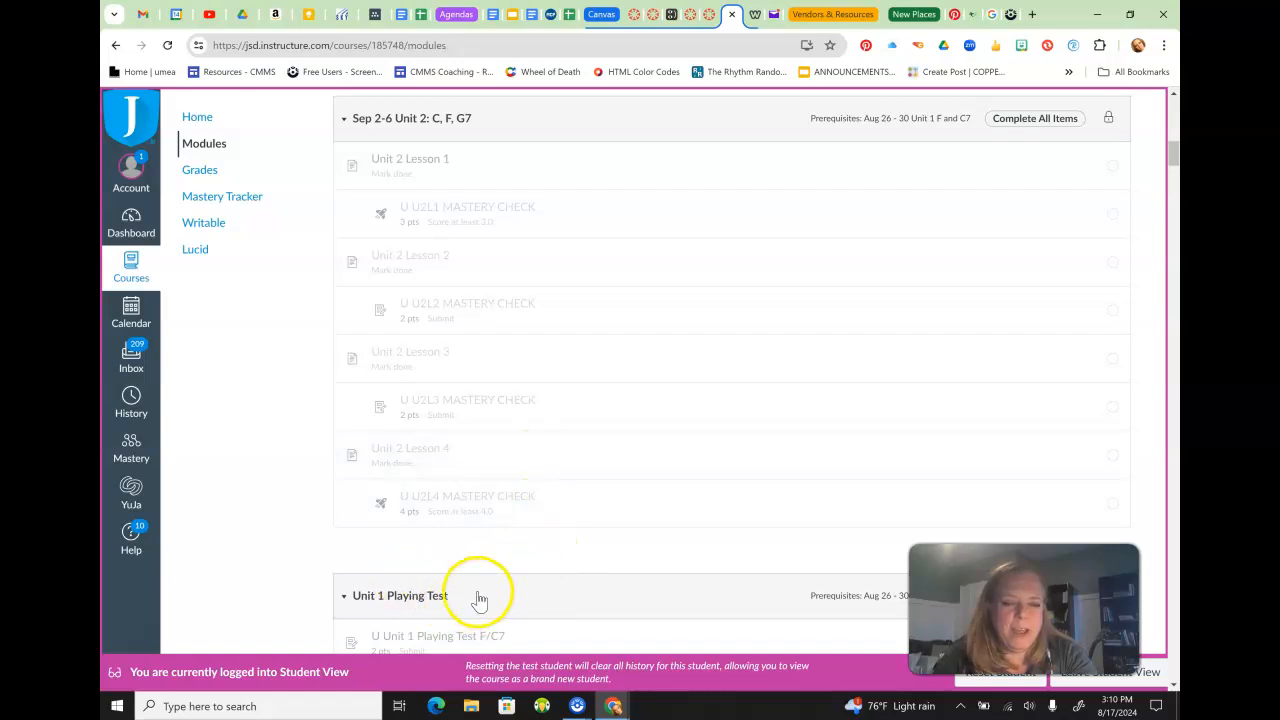
{"action": "mouse_move", "coordinate": [488, 600]}
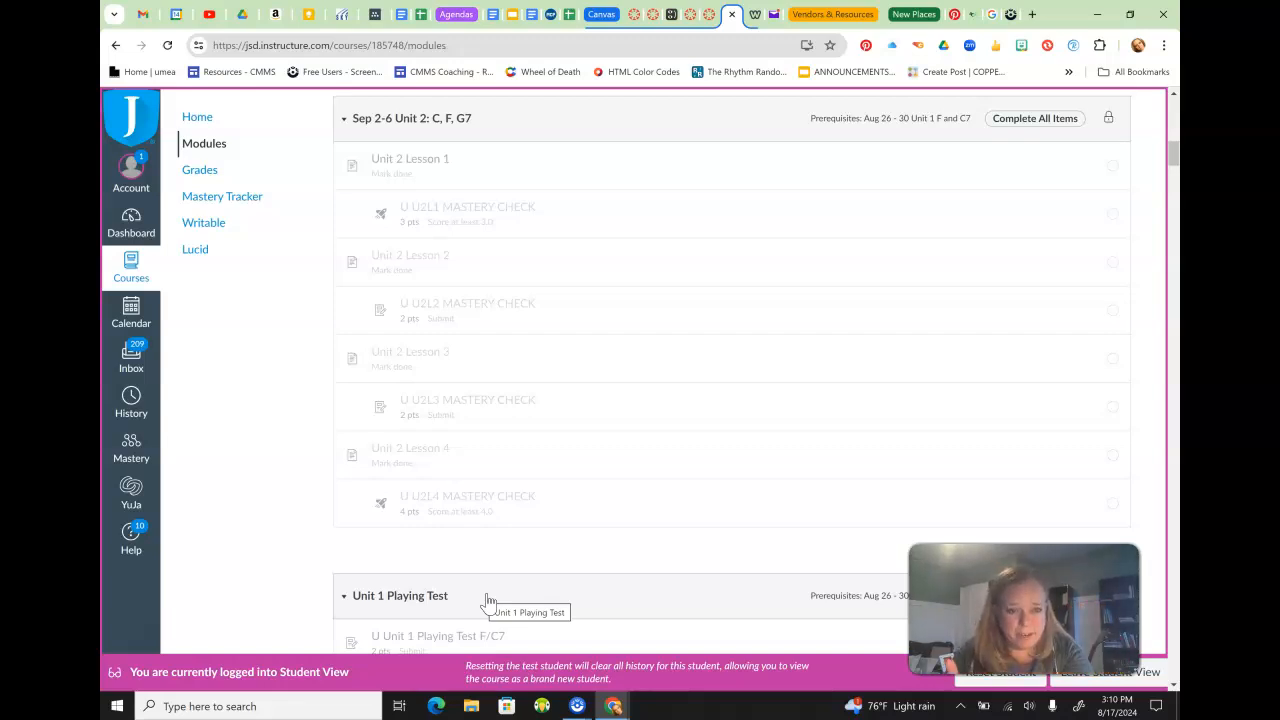
{"action": "scroll", "scroll_direction": "down", "scroll_amount": 3}
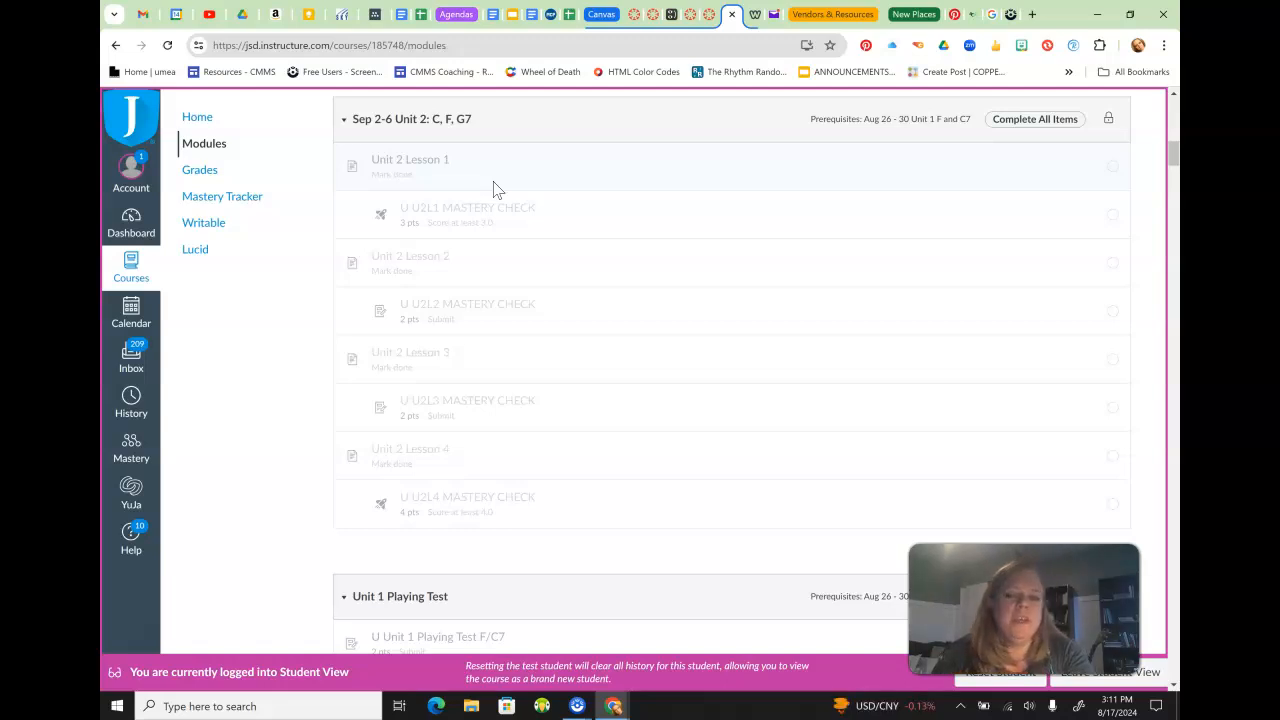
{"action": "scroll", "scroll_direction": "down", "scroll_amount": 3}
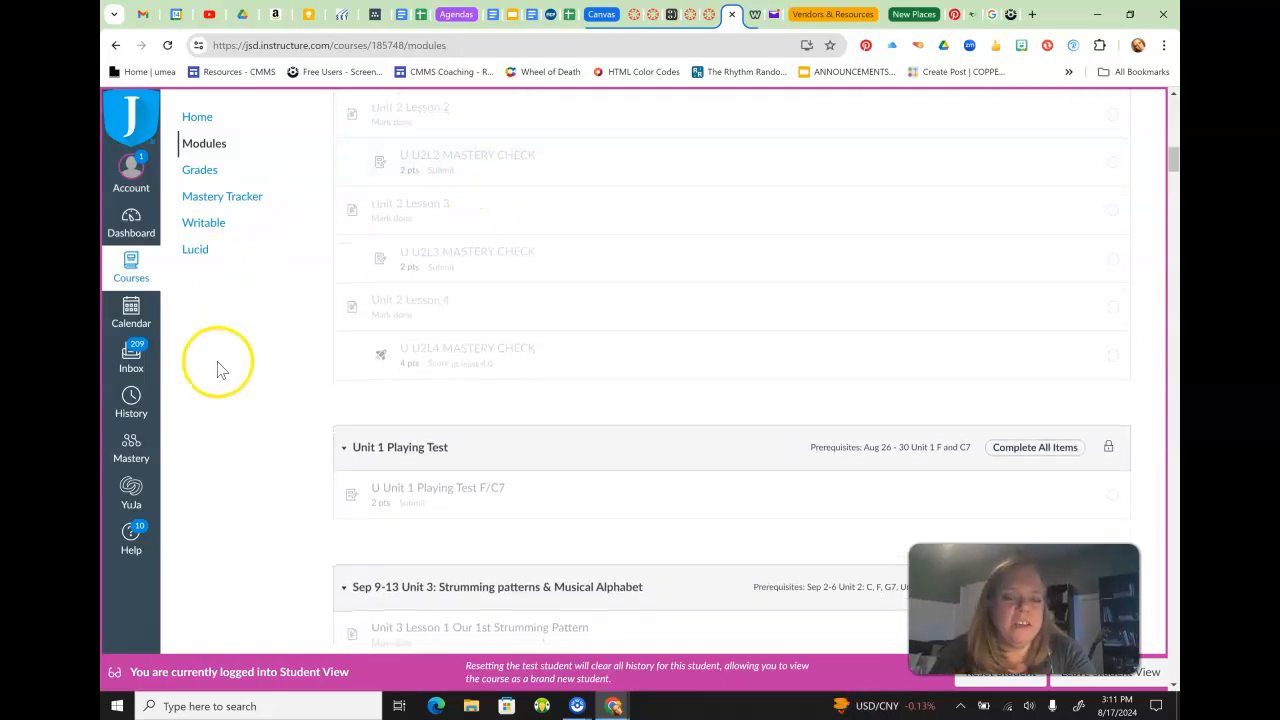
{"action": "mouse_move", "coordinate": [555, 477]}
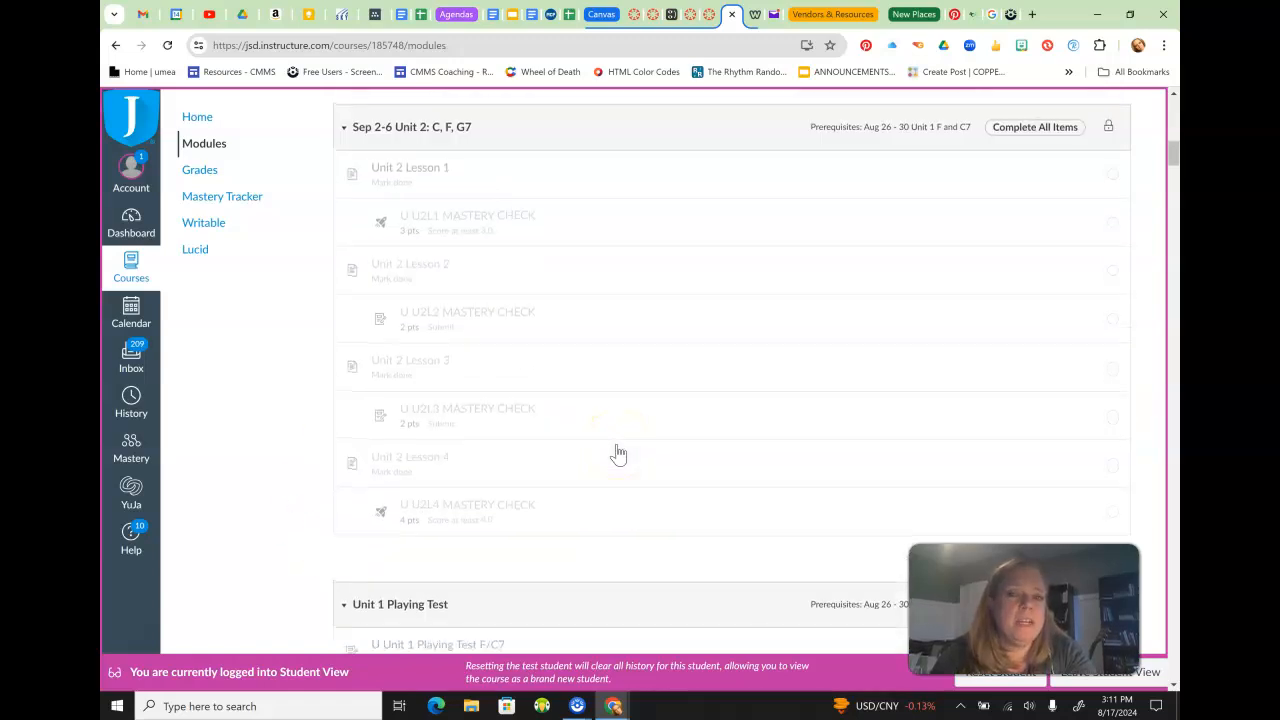
{"action": "scroll", "scroll_direction": "down", "scroll_amount": 3}
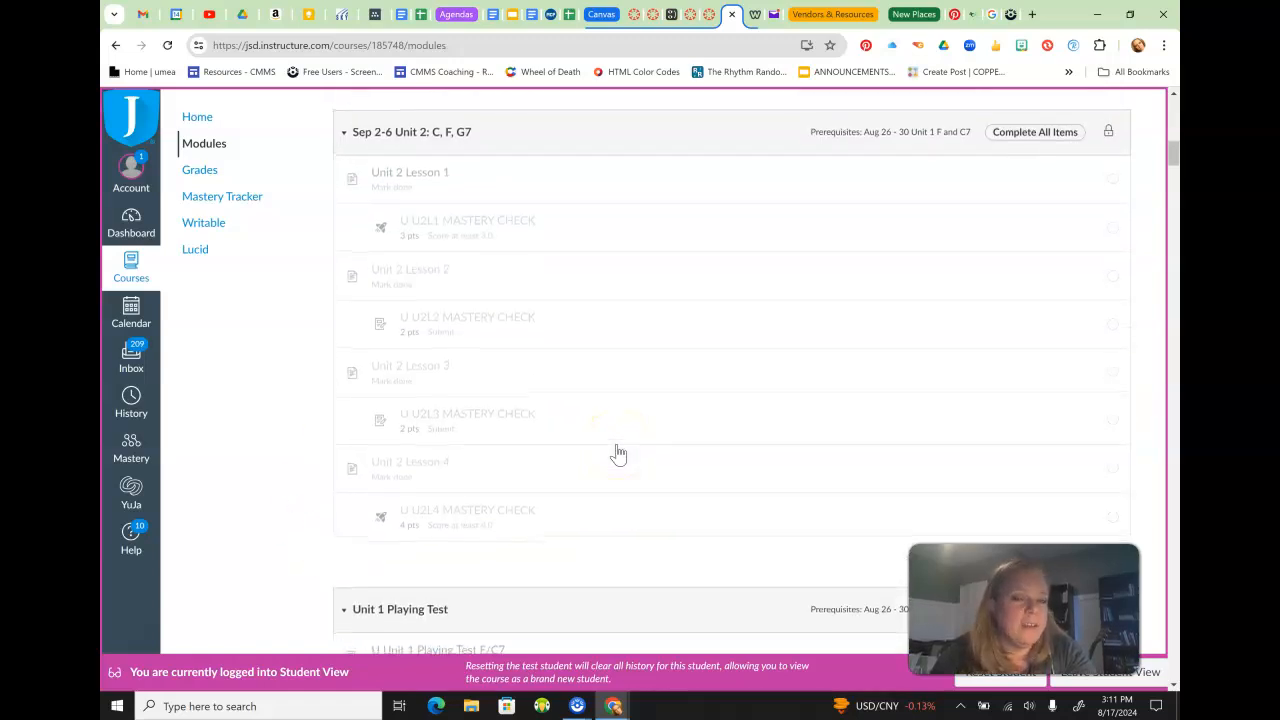
{"action": "scroll", "scroll_direction": "down", "scroll_amount": 3}
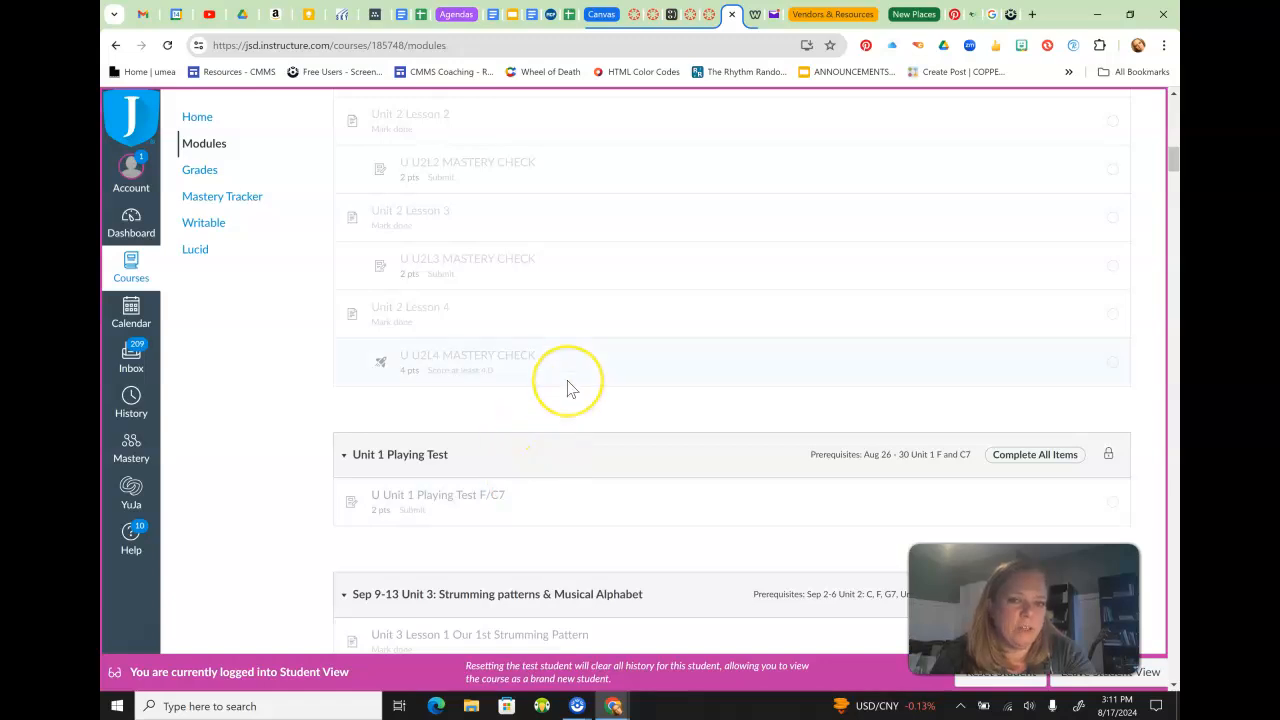
{"action": "scroll", "scroll_direction": "down", "scroll_amount": 3}
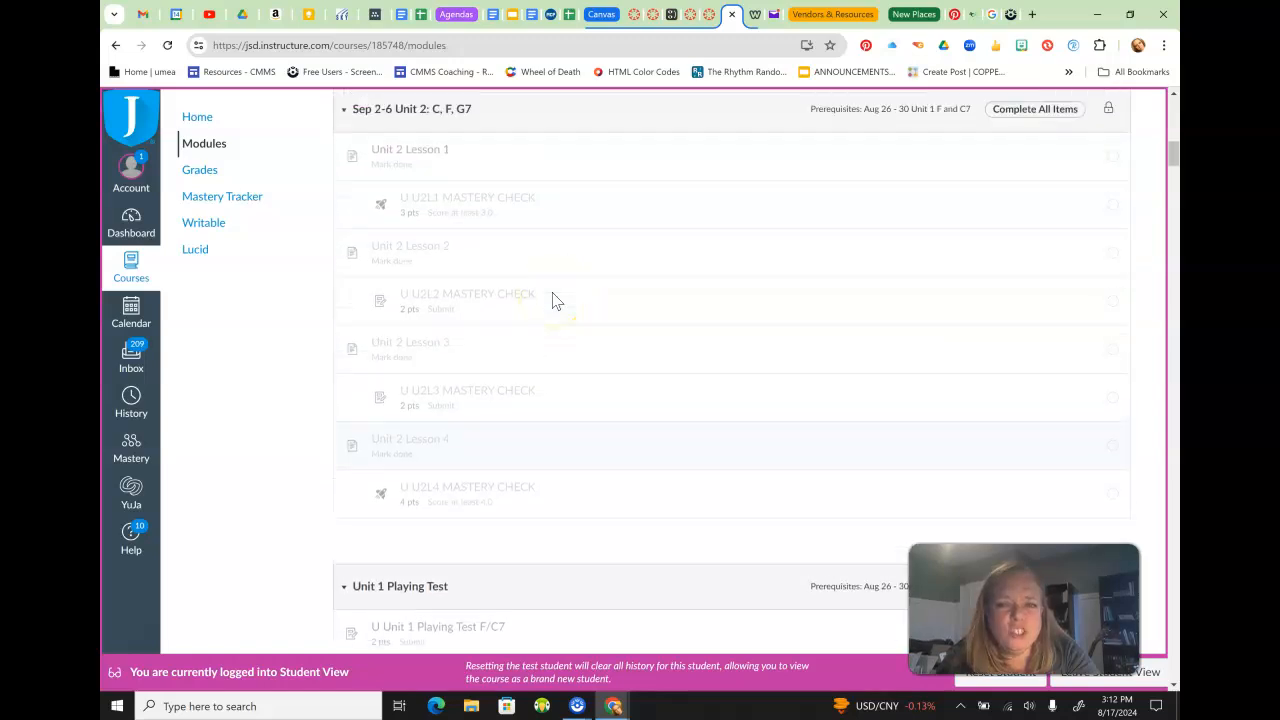
{"action": "scroll", "scroll_direction": "down", "scroll_amount": 3}
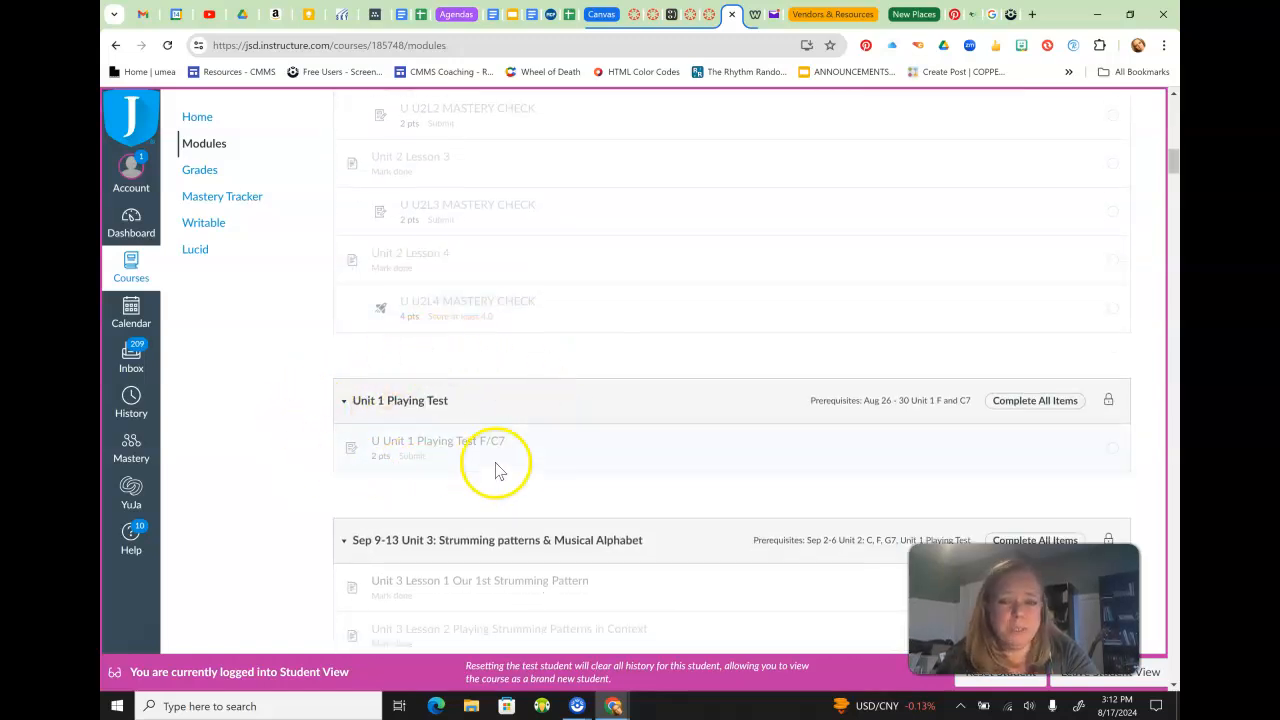
{"action": "mouse_move", "coordinate": [530, 385]}
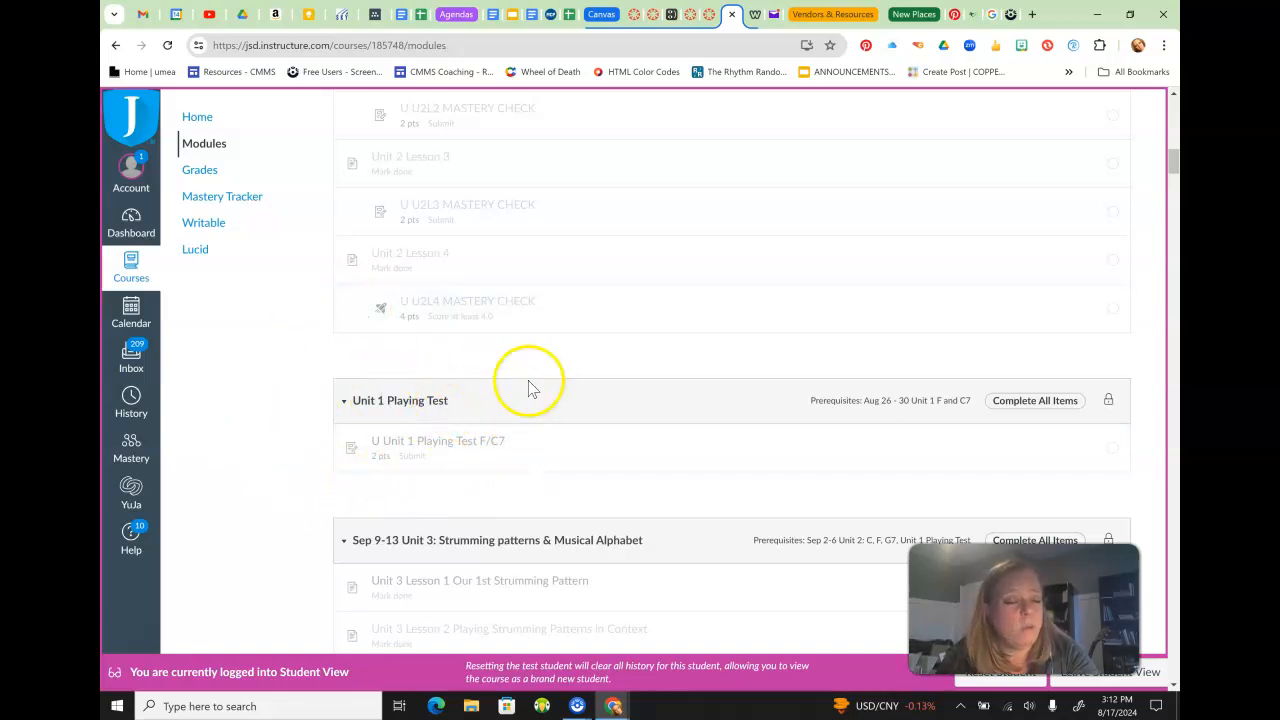